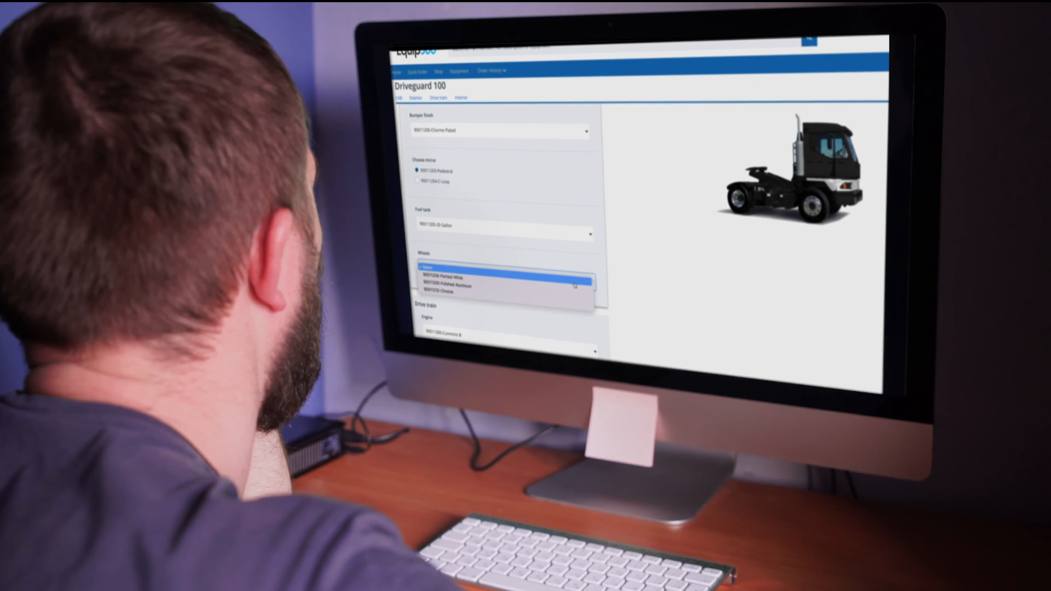
Expand the Wheels dropdown for the Driveguard 100 truck to view its wheel options.
click(442, 278)
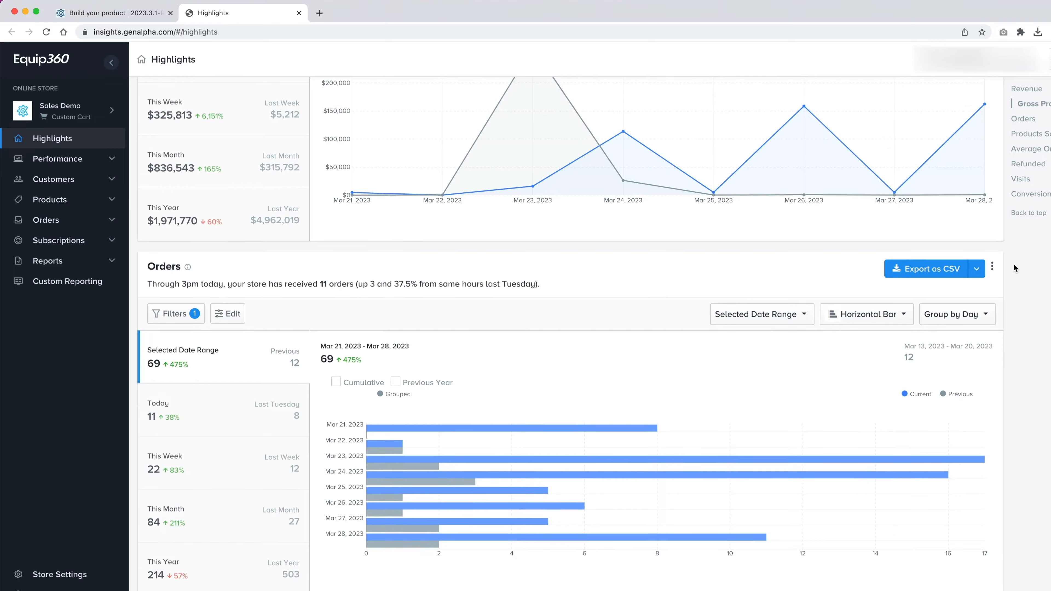
scroll(down, 3)
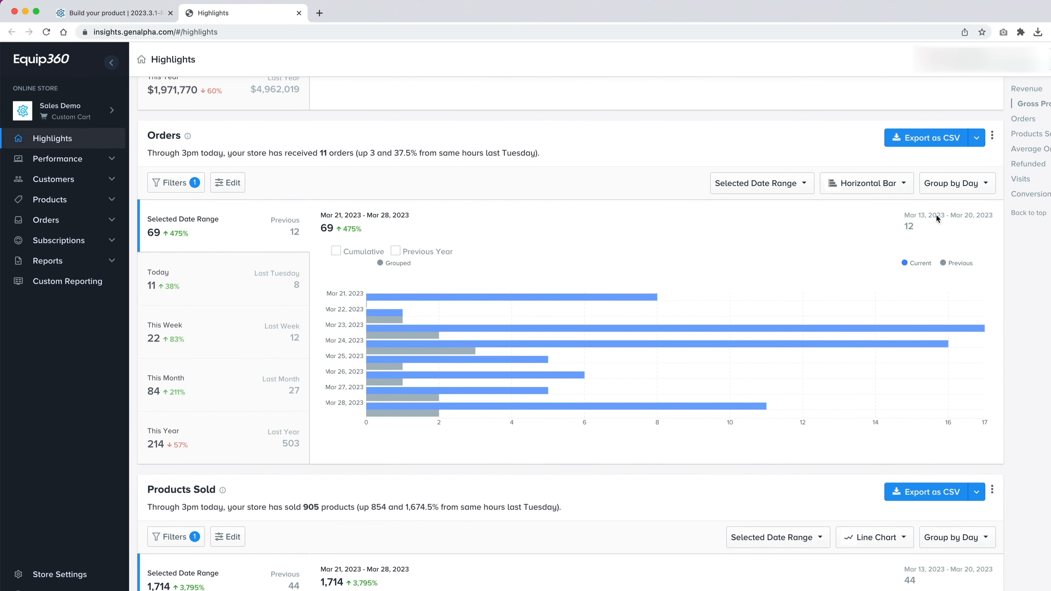
click(865, 183)
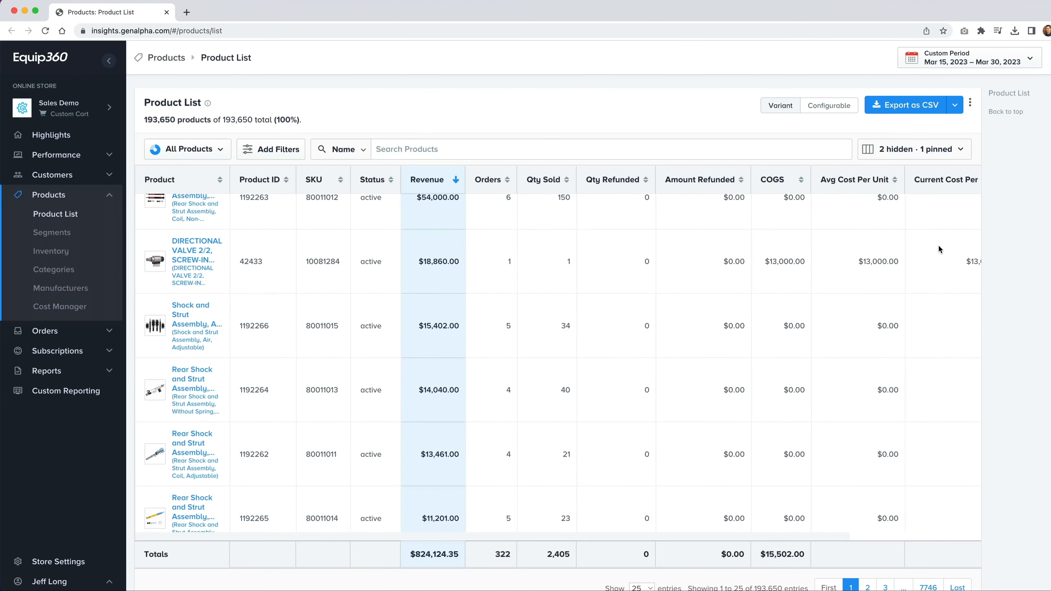
scroll(down, 3)
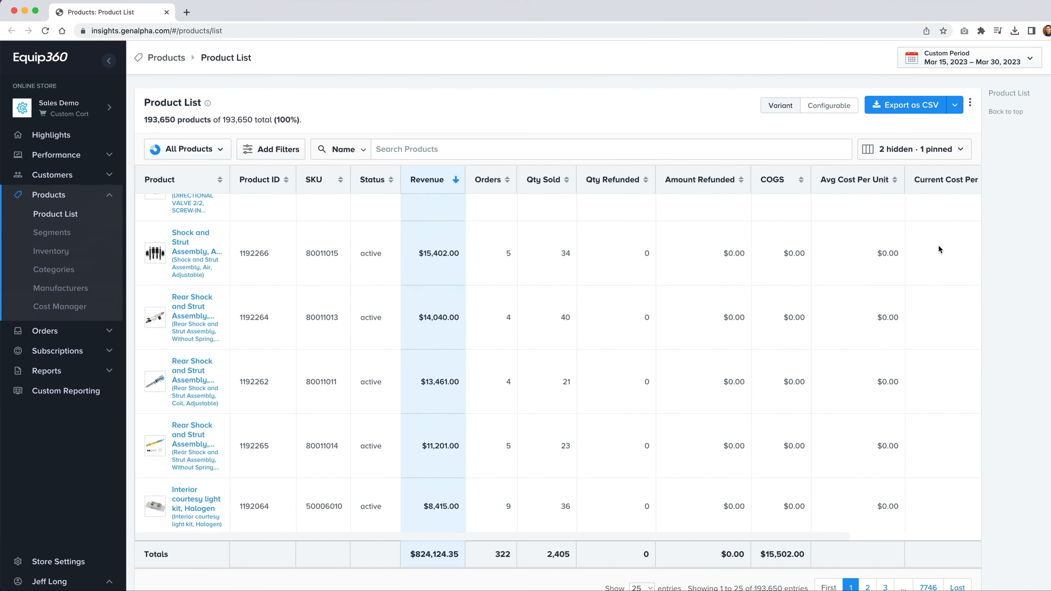